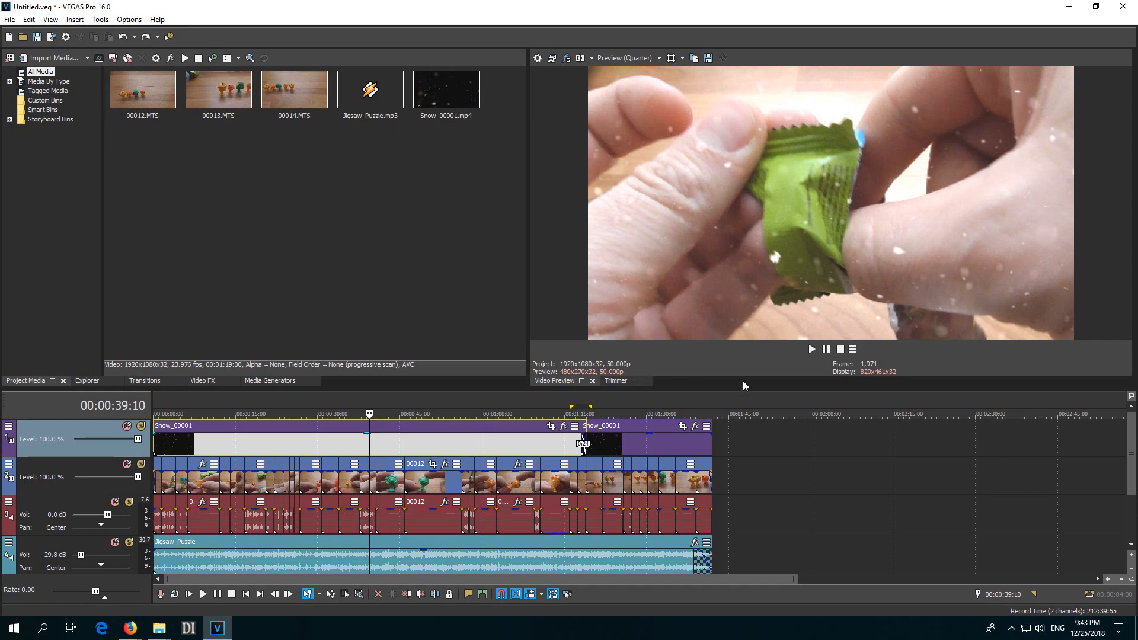
# Preview the existing snow overlay briefly, then delete the snow track from the timeline
pyautogui.click(811, 348)
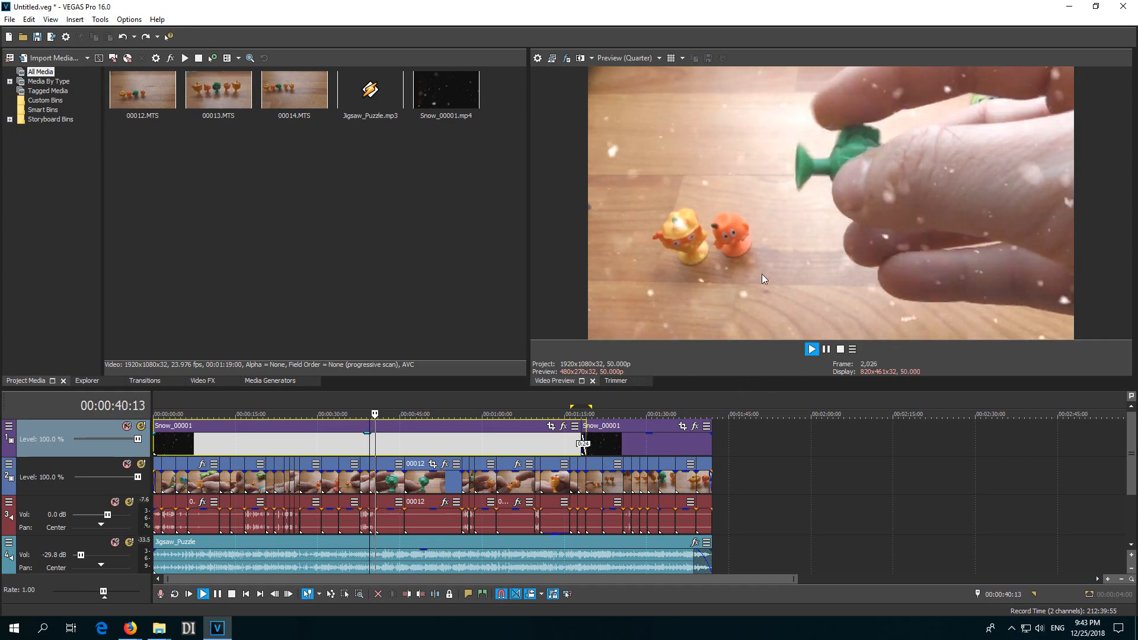
pyautogui.click(204, 594)
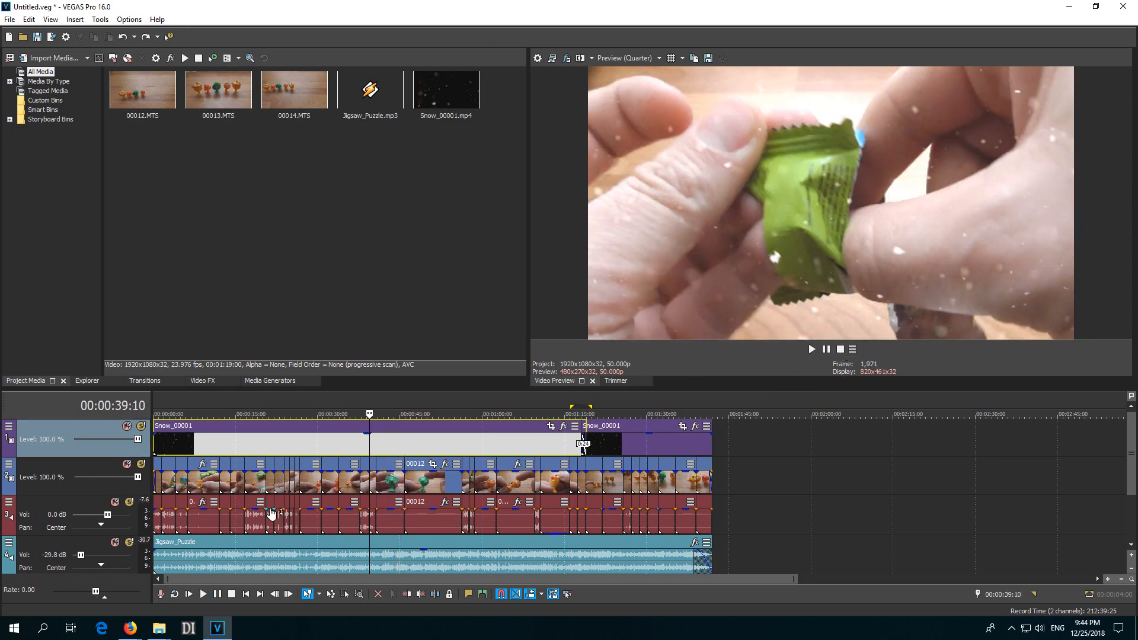
pyautogui.rightClick(80, 438)
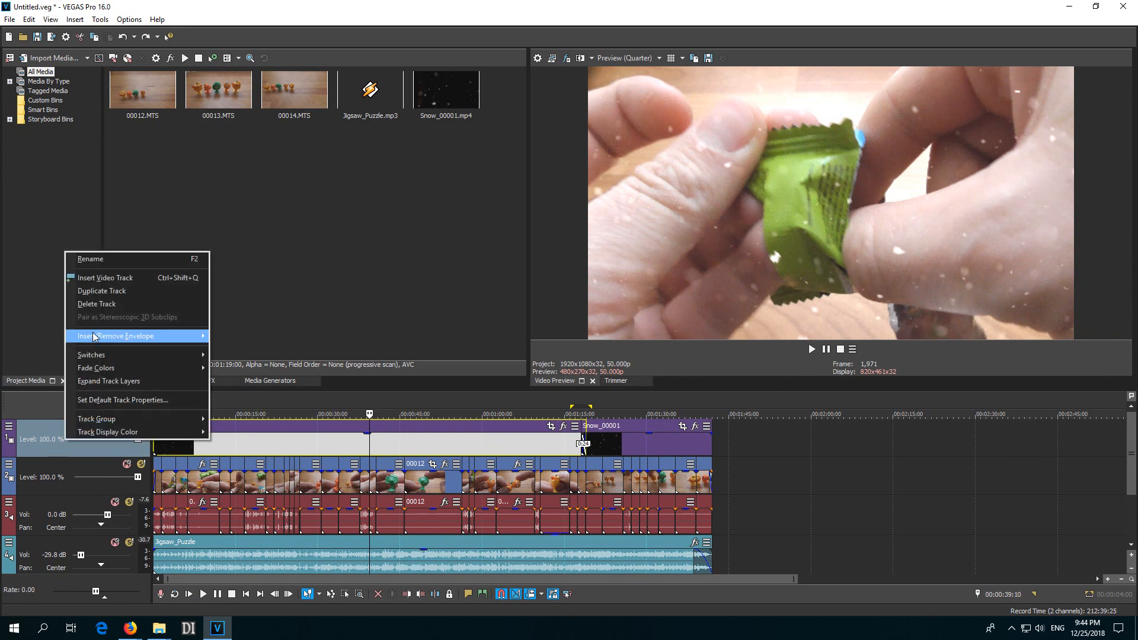
pyautogui.click(96, 304)
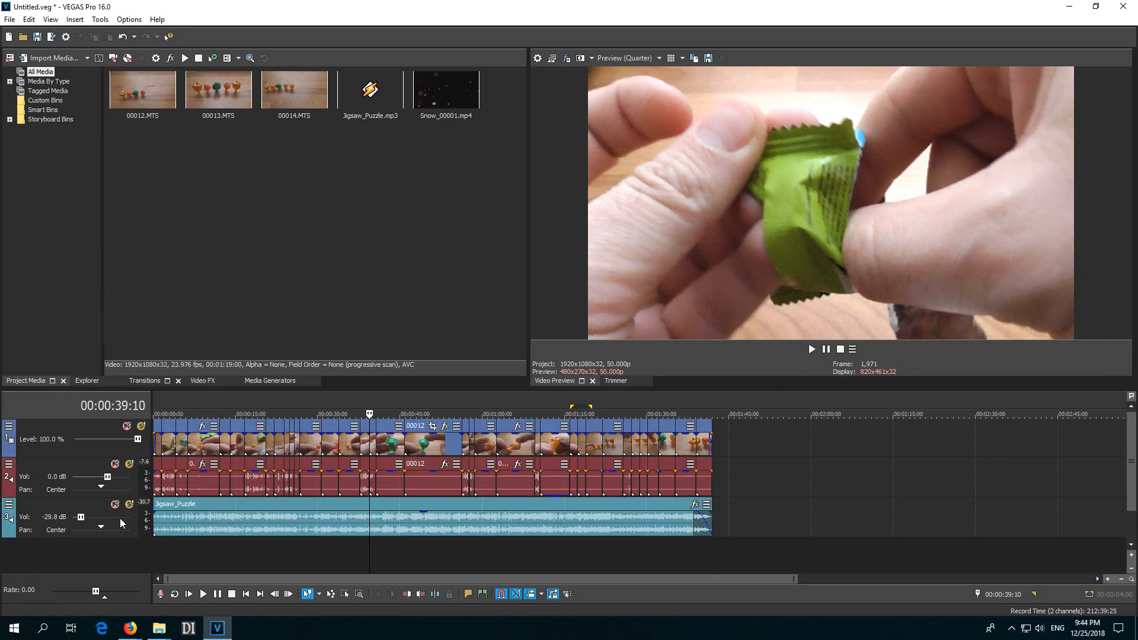
# Insert a new empty video track at the top of the timeline
pyautogui.rightClick(41, 441)
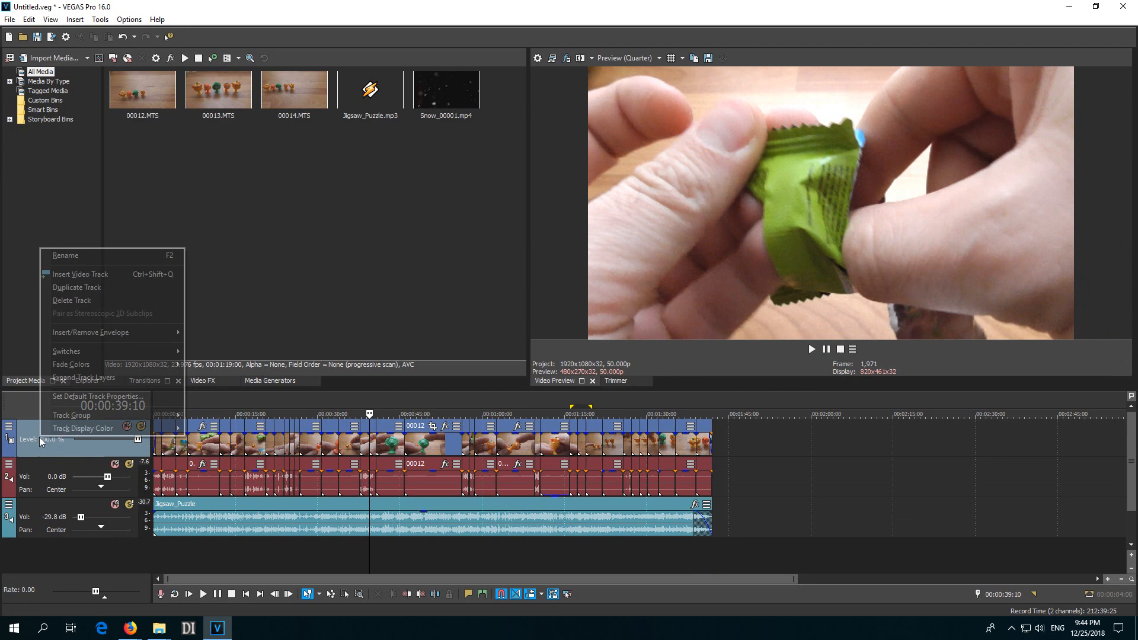
pyautogui.moveTo(76, 287)
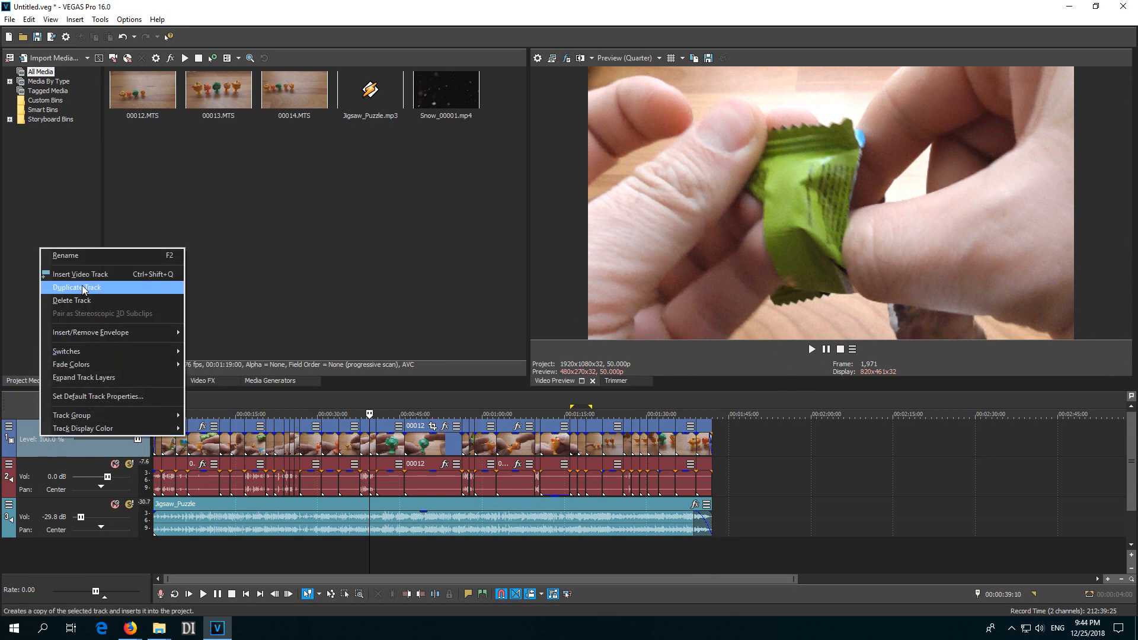
pyautogui.moveTo(80, 274)
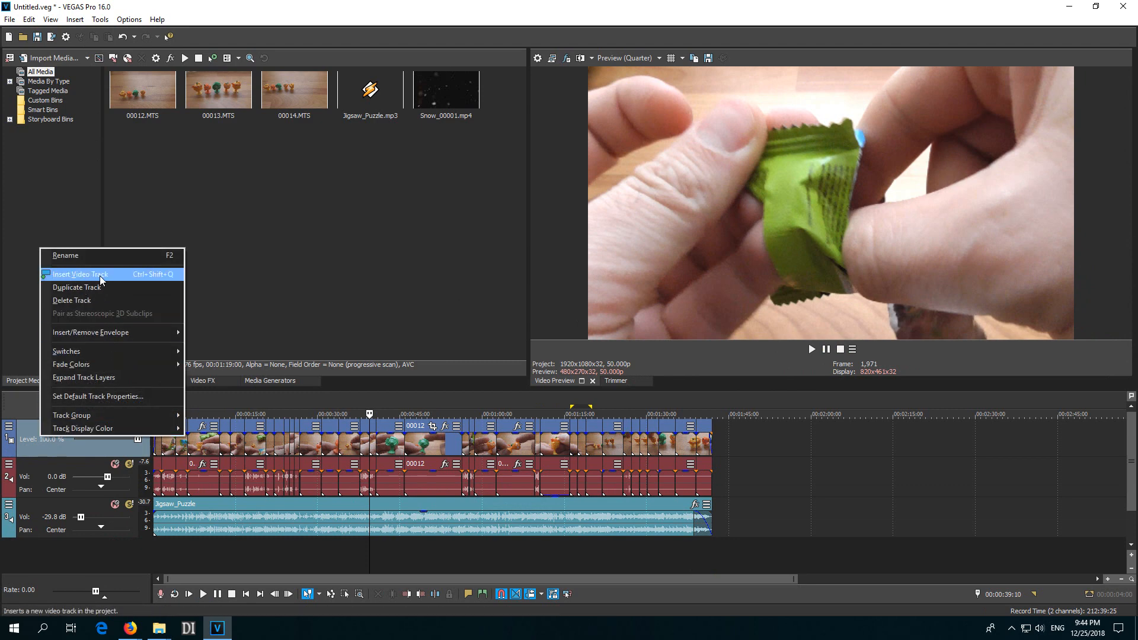
pyautogui.click(80, 274)
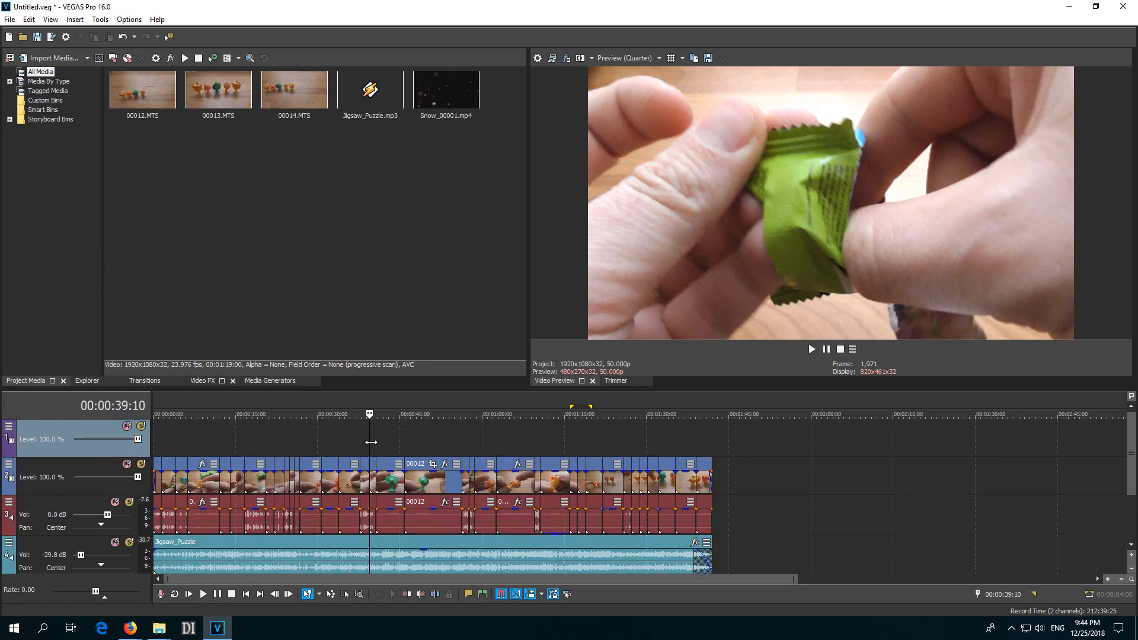
pyautogui.moveTo(131, 627)
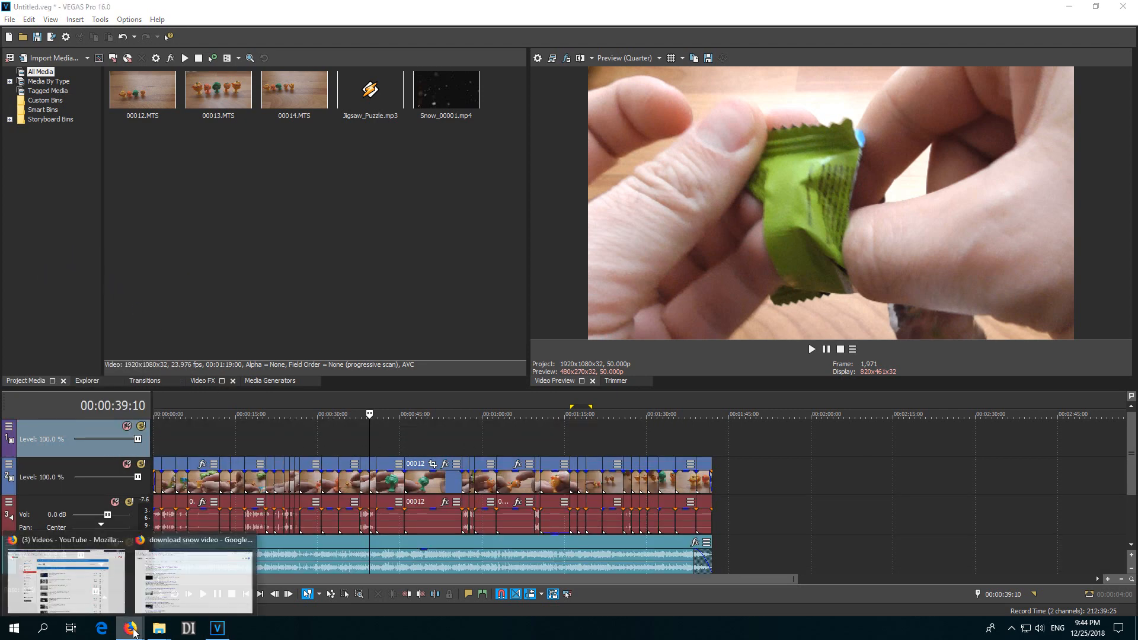
# Start the free download of the Winter Scene In Cold Night snowfall 4K clip from Videezy
pyautogui.click(193, 581)
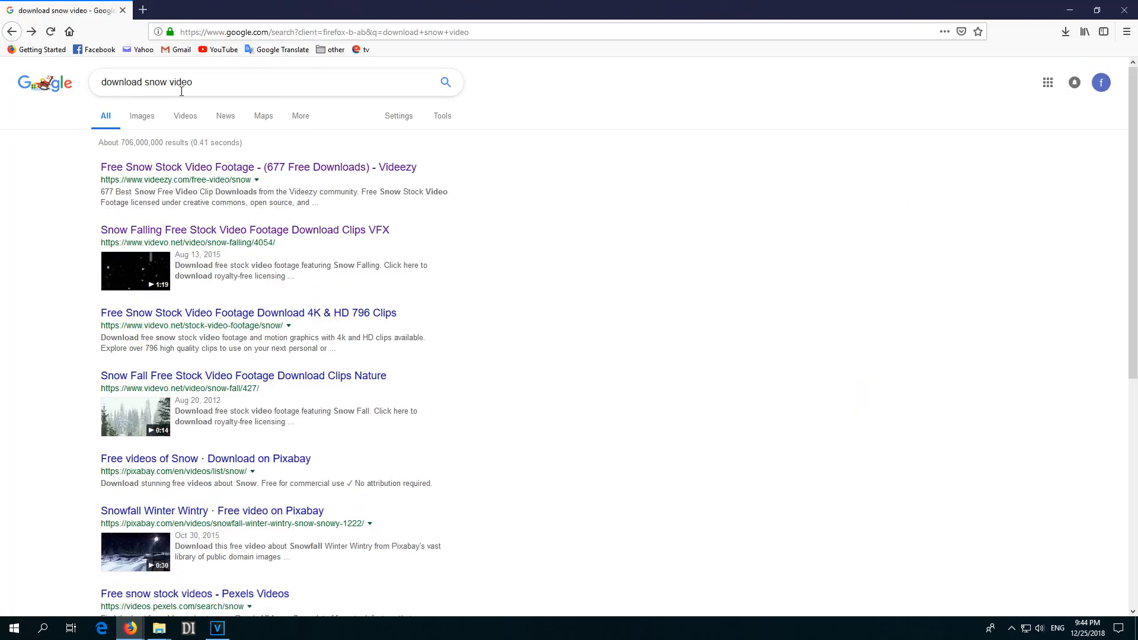
pyautogui.moveTo(211, 172)
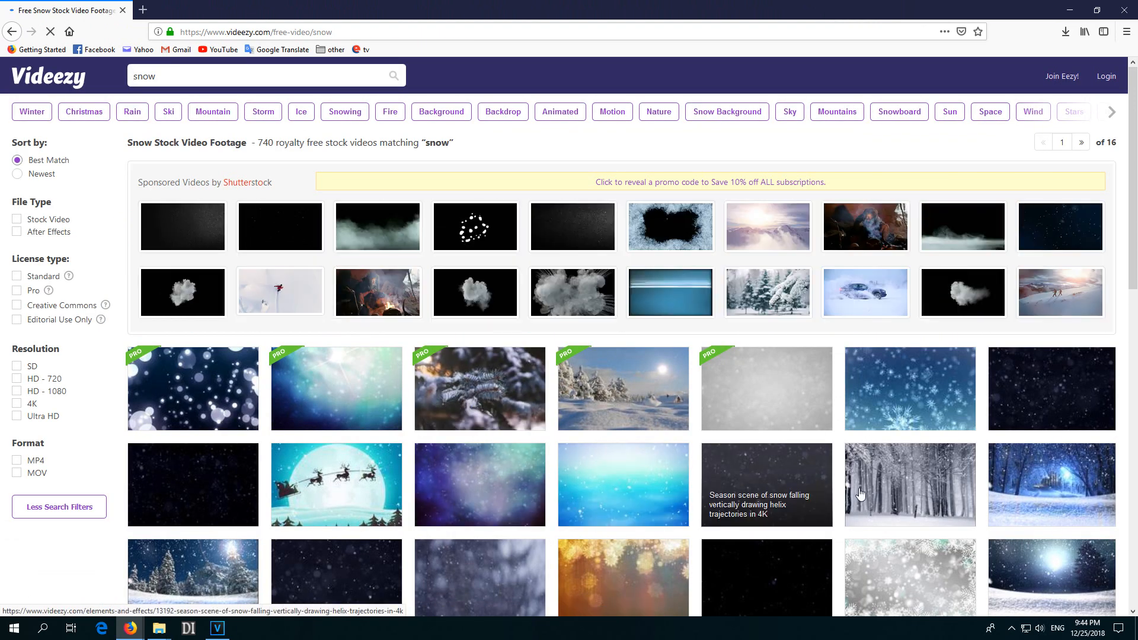
pyautogui.moveTo(1027, 383)
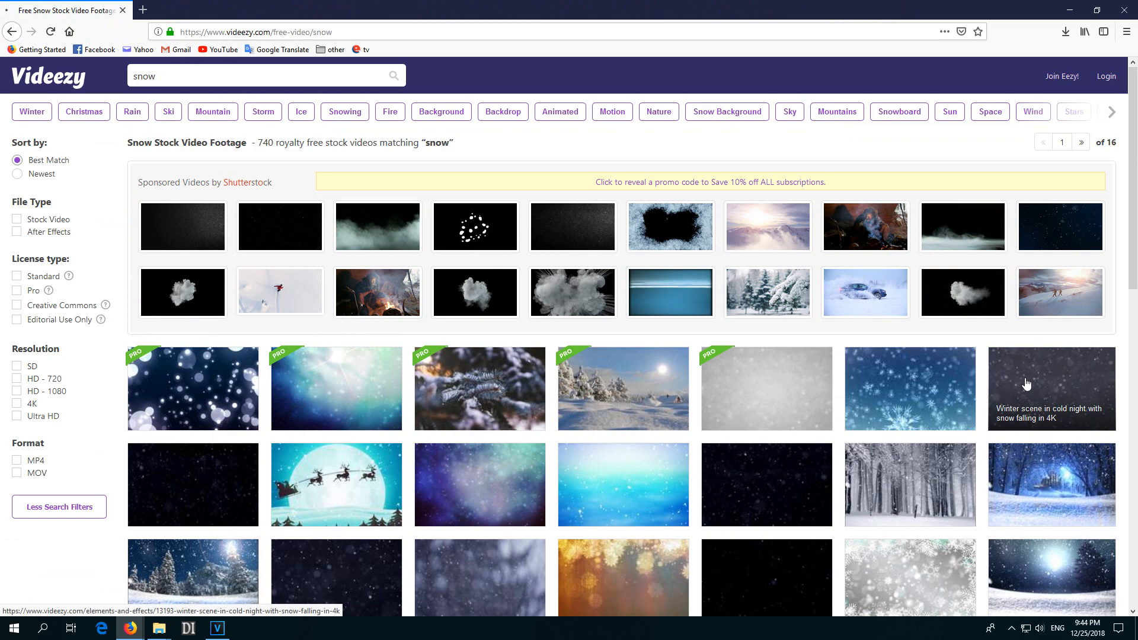
pyautogui.click(1052, 389)
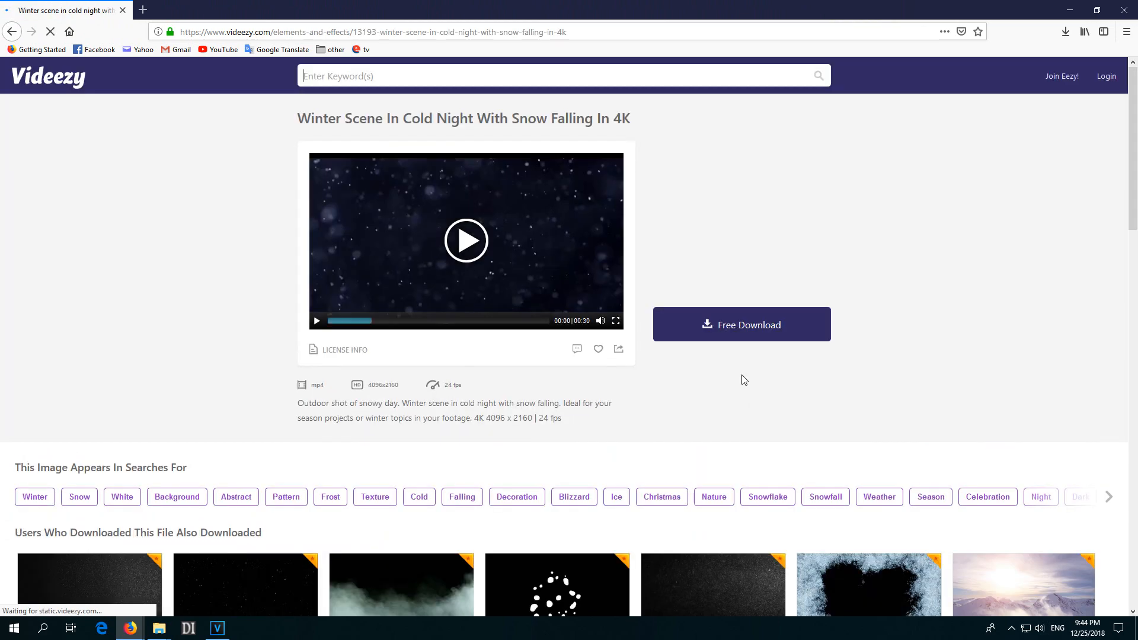
pyautogui.moveTo(741, 324)
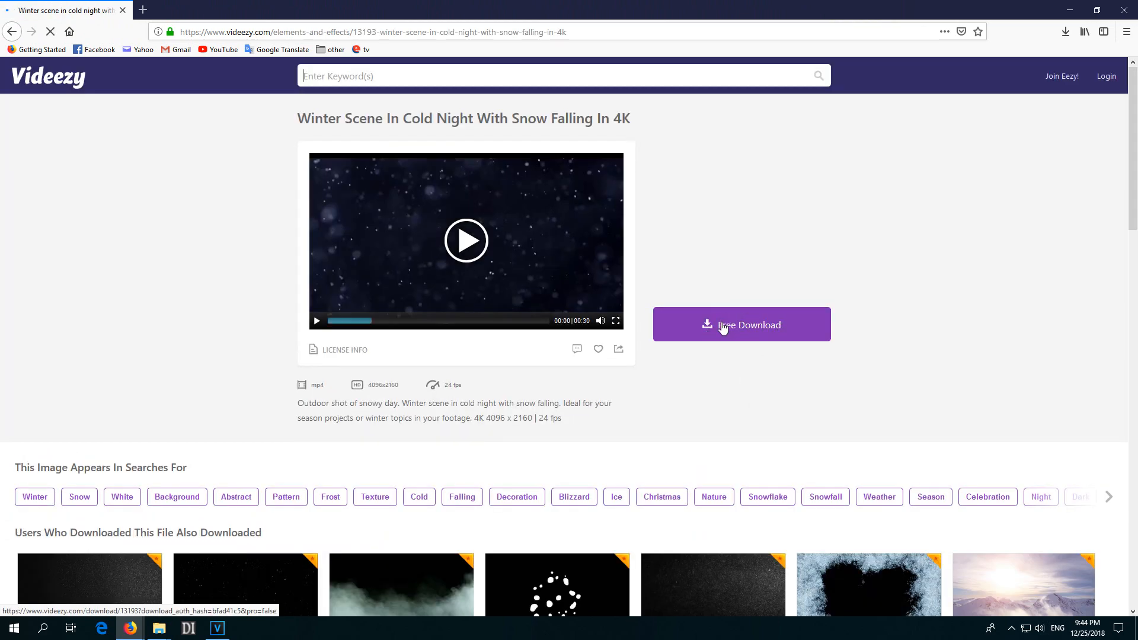
pyautogui.click(740, 325)
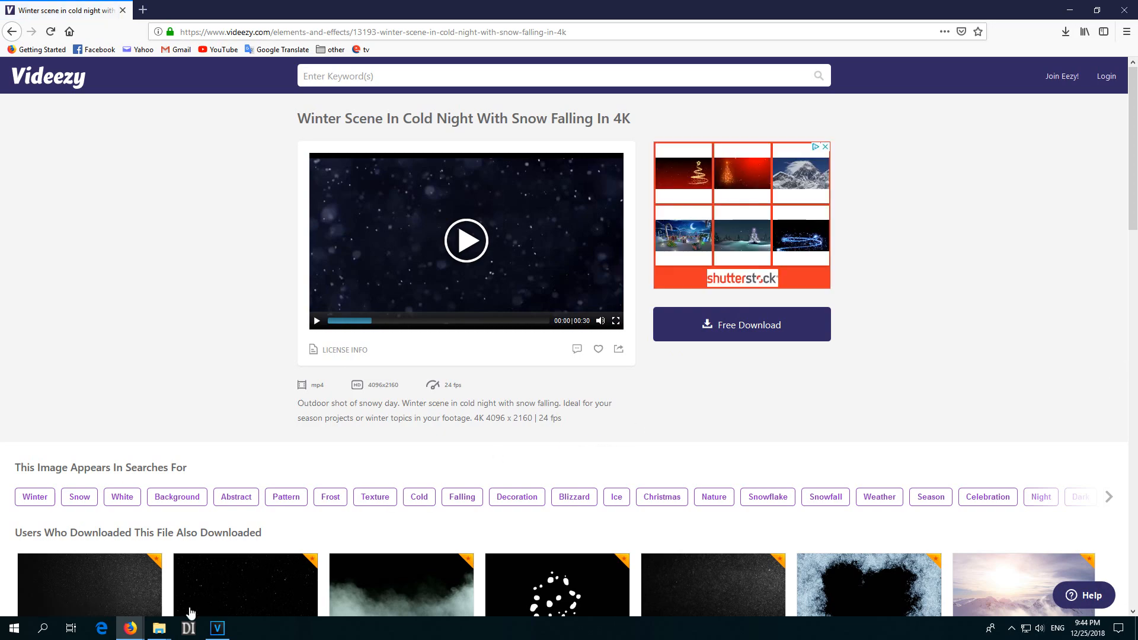
pyautogui.click(216, 628)
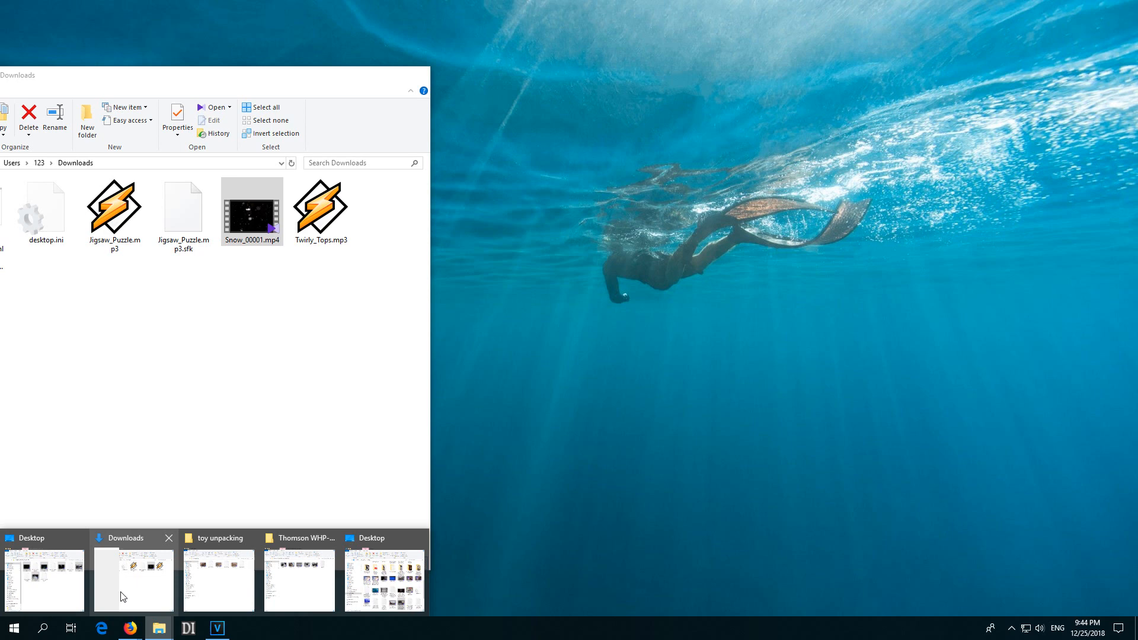
# Drag Snow_00001.mp4 from Downloads onto the empty top video track
pyautogui.click(216, 627)
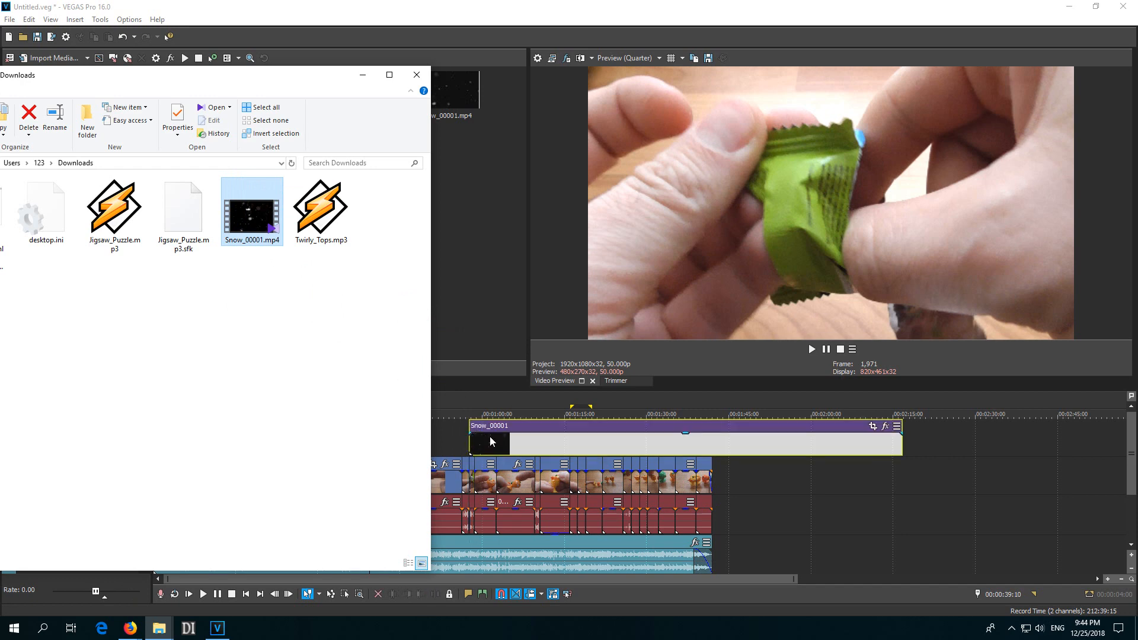
pyautogui.click(416, 75)
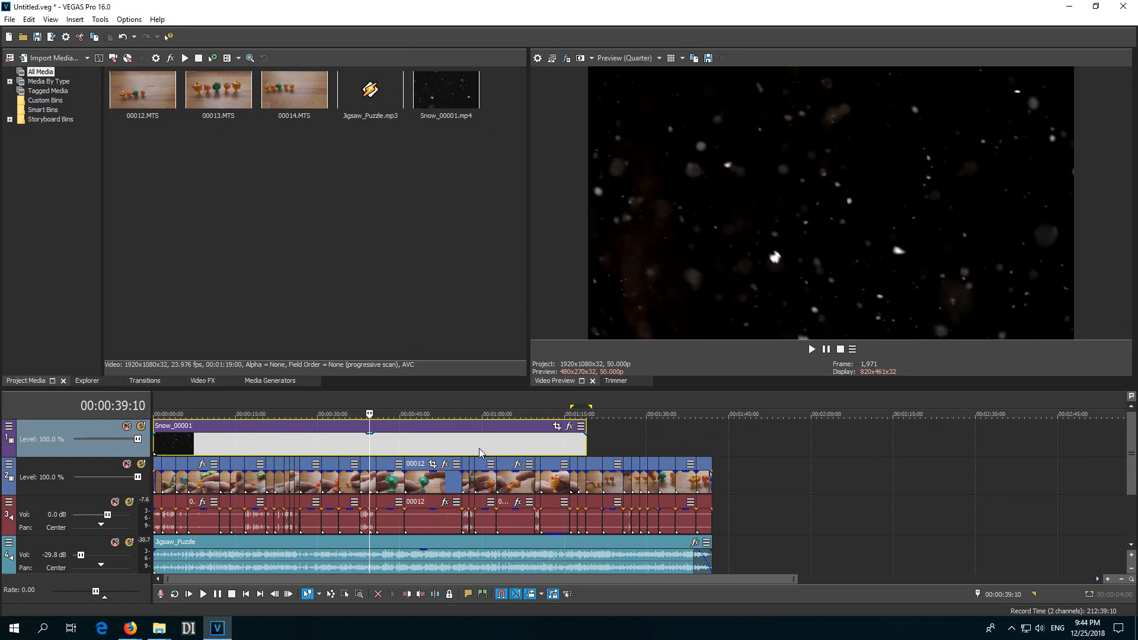
pyautogui.moveTo(443, 451)
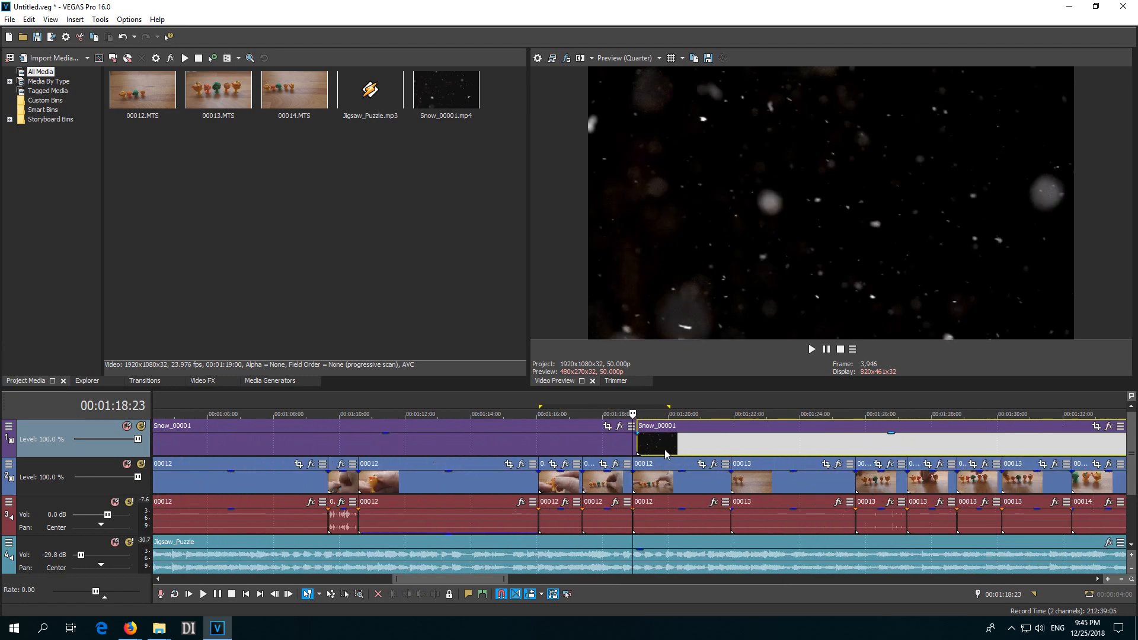
# Scroll the timeline to place a second Snow_00001 copy spanning to the footage's end
pyautogui.hscroll(-3)
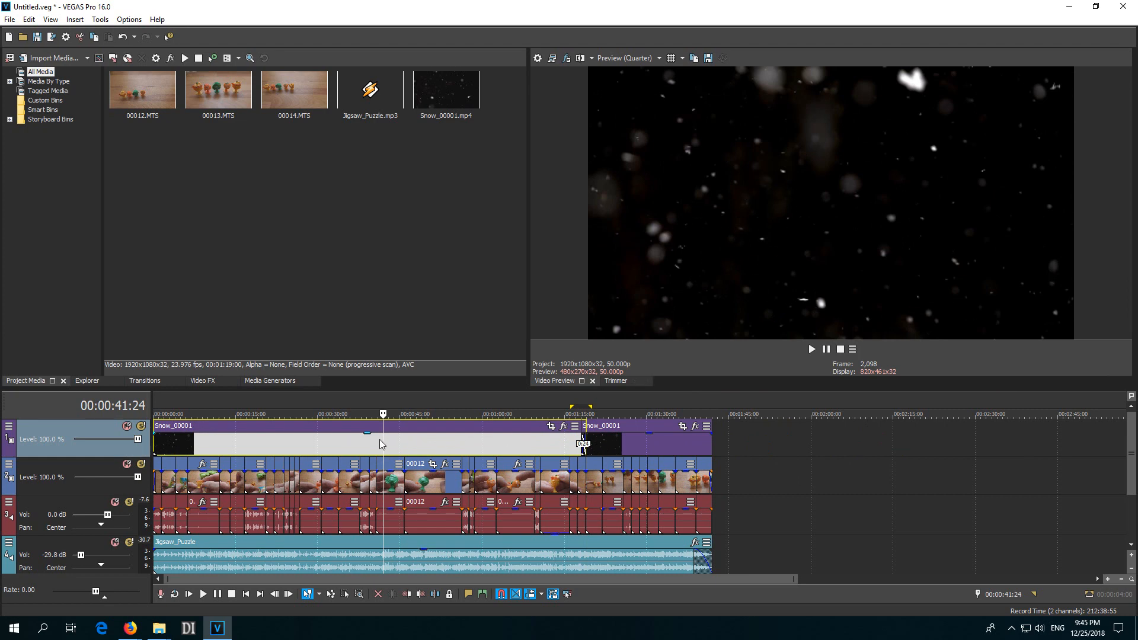
pyautogui.moveTo(424, 443)
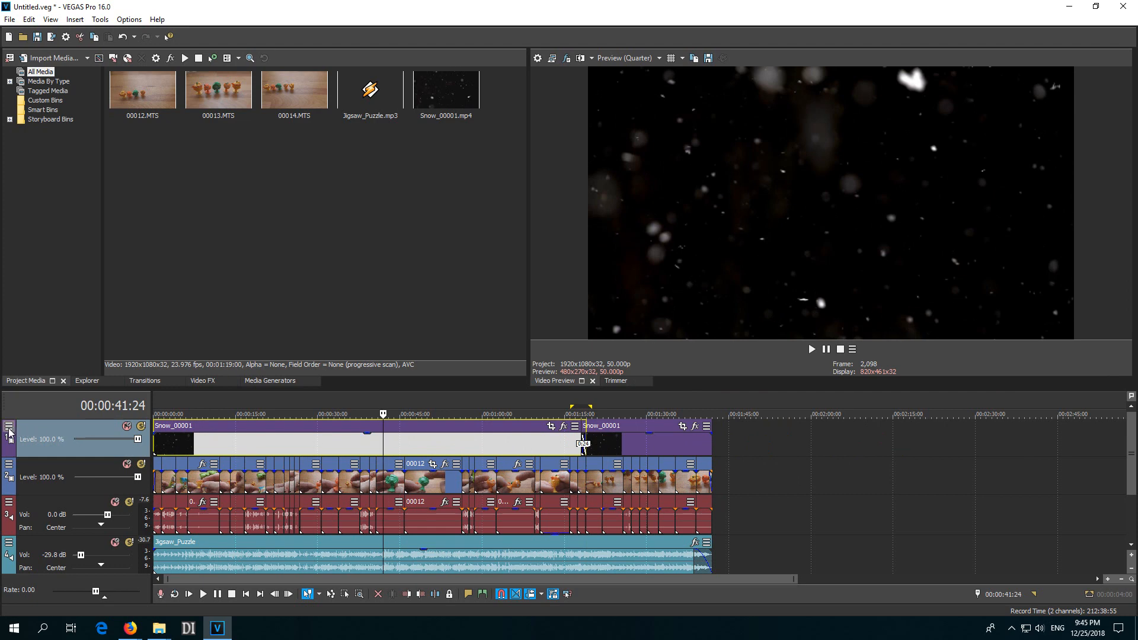
# Show the snow track's Compositing Mode choices to switch it toward Screen
pyautogui.click(9, 426)
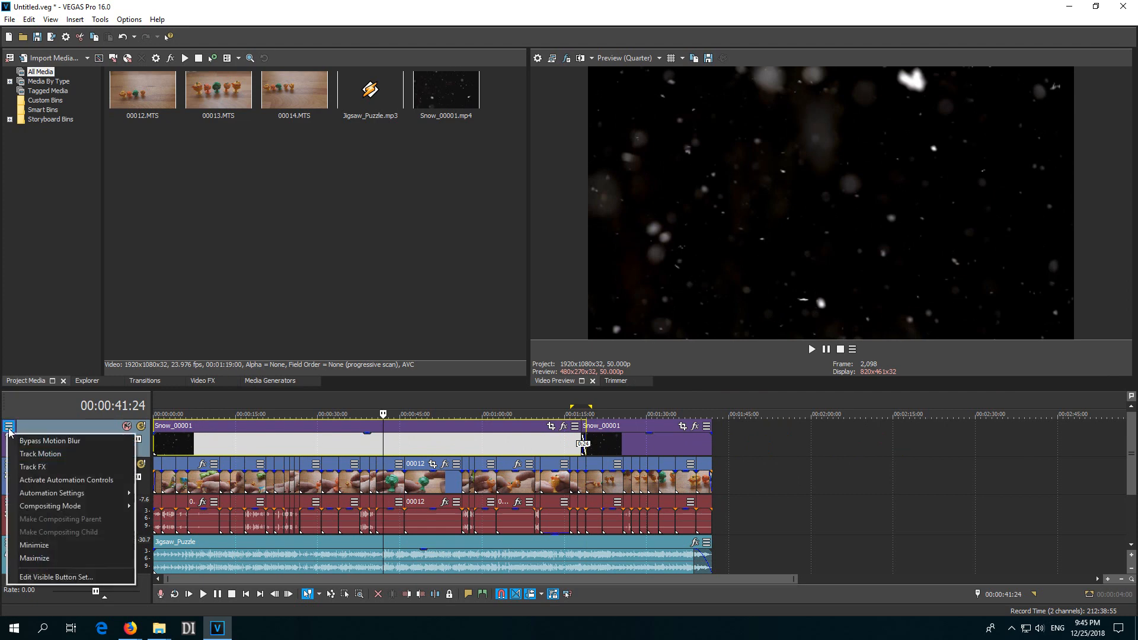
pyautogui.click(50, 506)
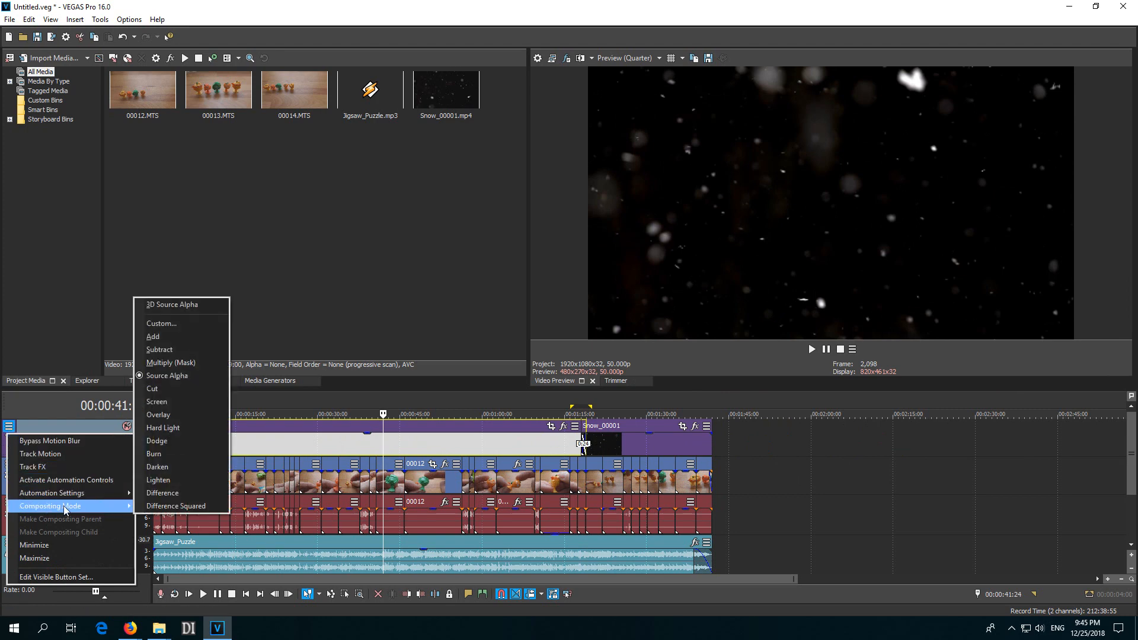
pyautogui.moveTo(175, 506)
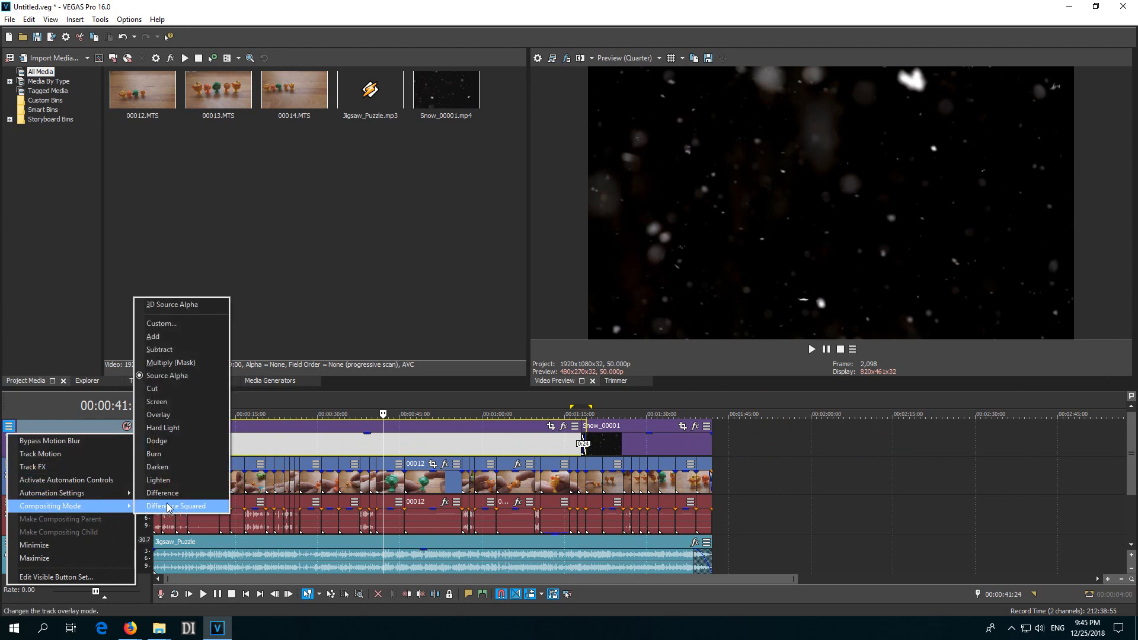
pyautogui.moveTo(188, 402)
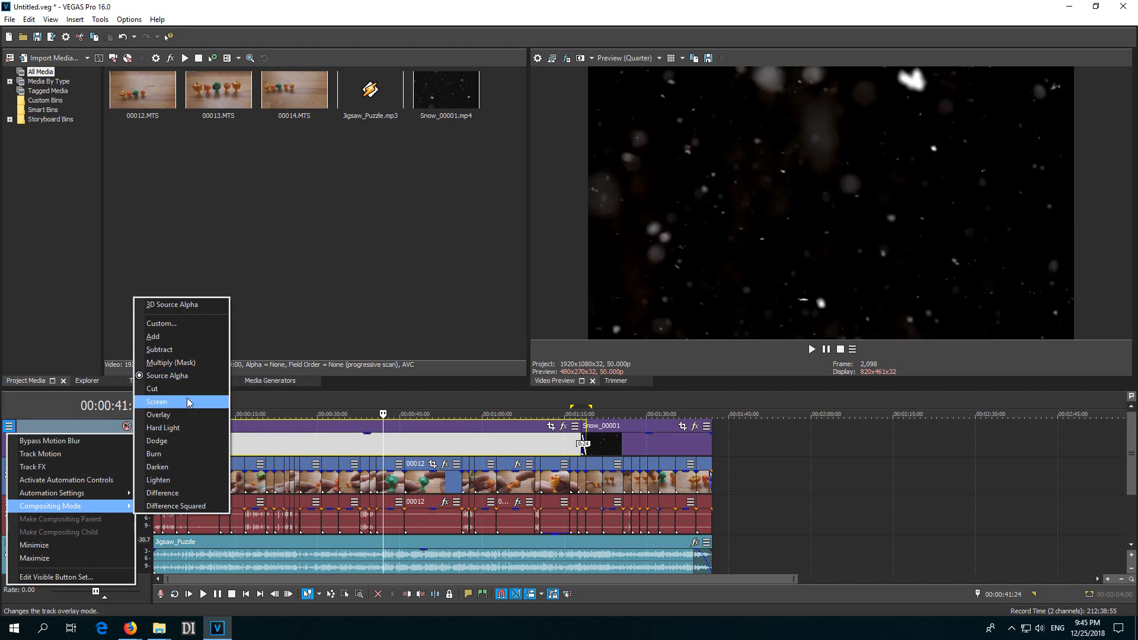
pyautogui.moveTo(172, 408)
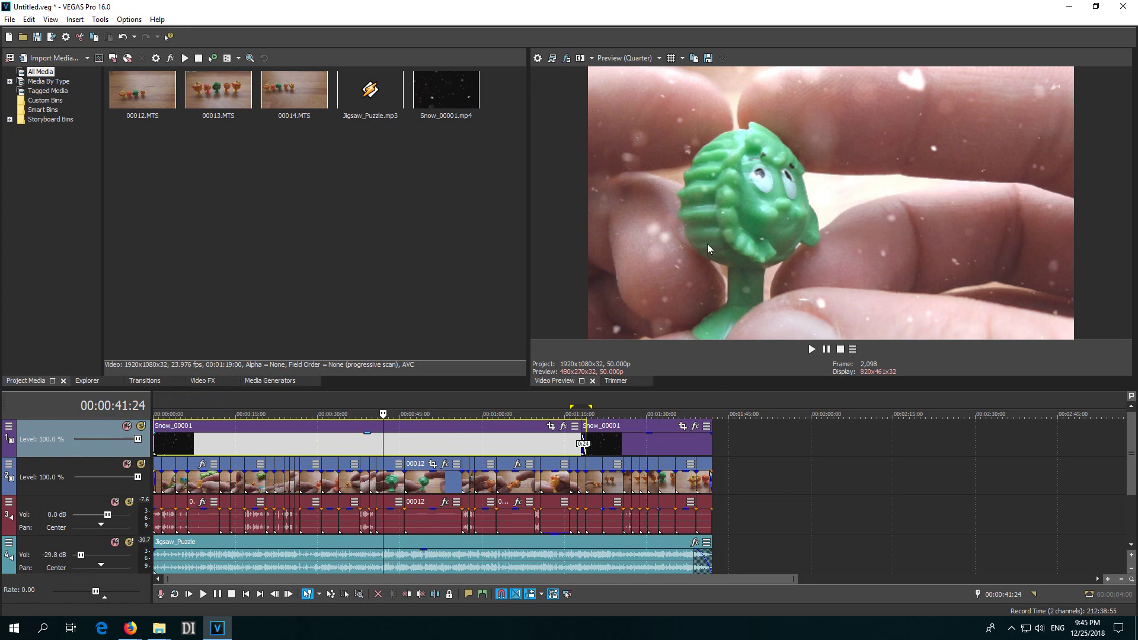
pyautogui.moveTo(572, 405)
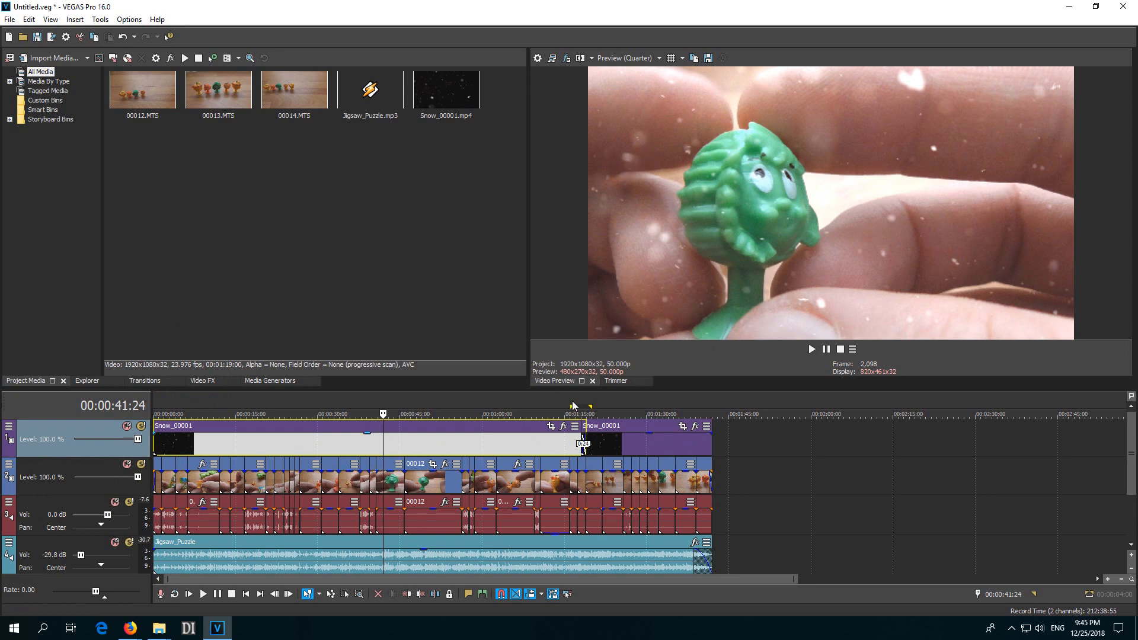
pyautogui.click(811, 349)
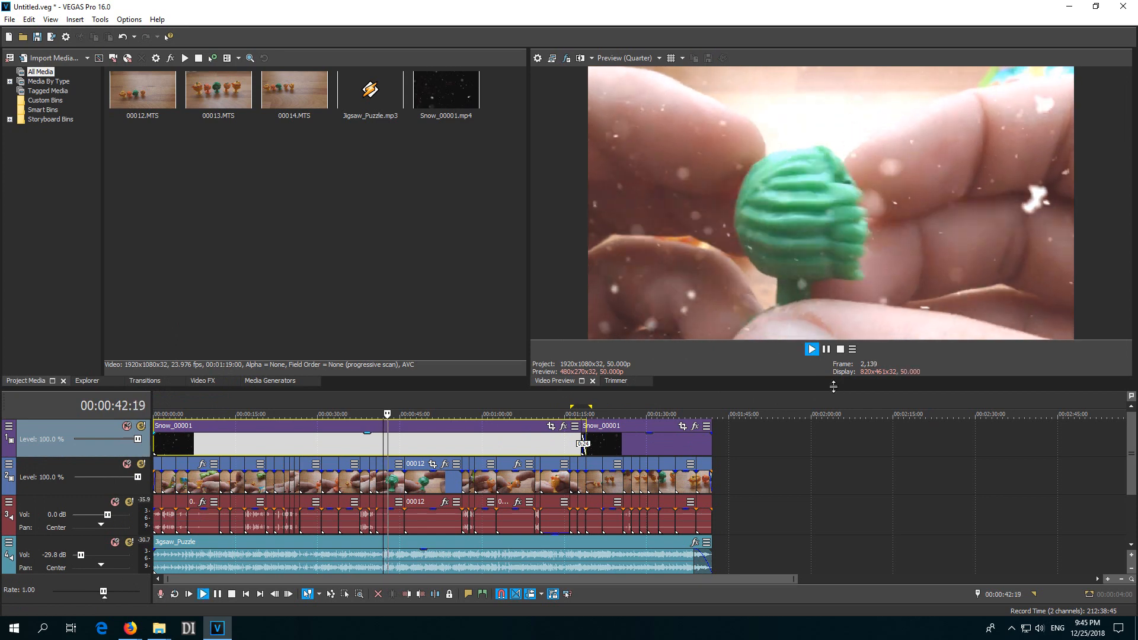